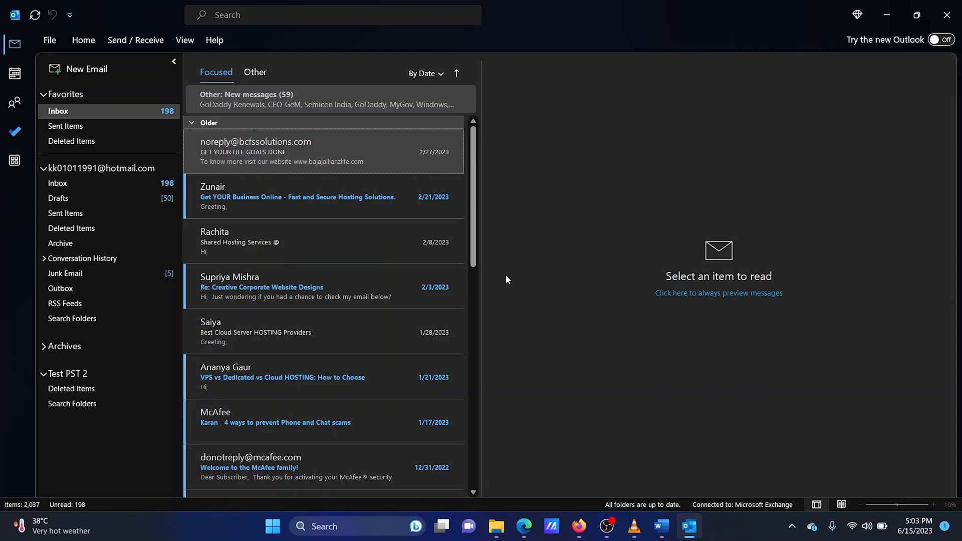
mouse_move(86, 69)
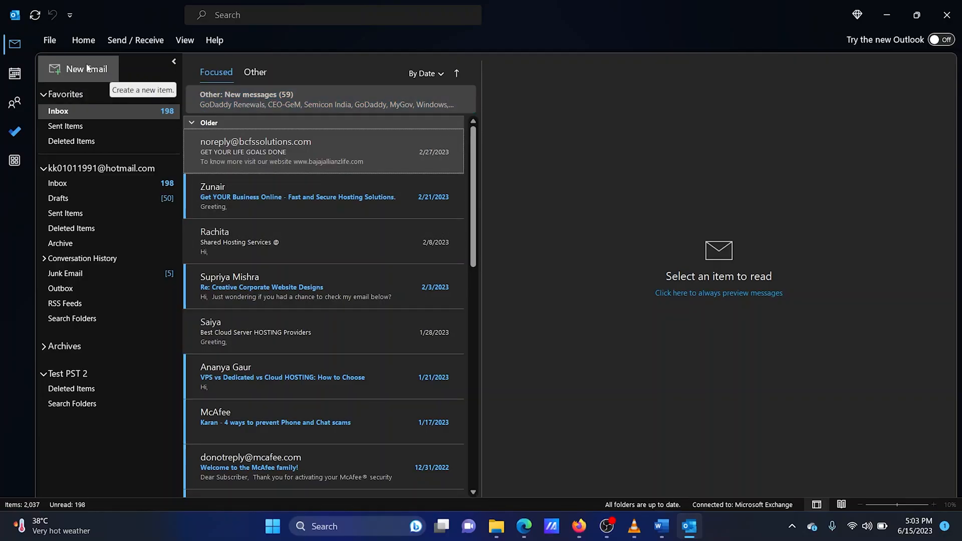
Step: Open the File backstage to show the mailbox's Account Information page
left_click(49, 40)
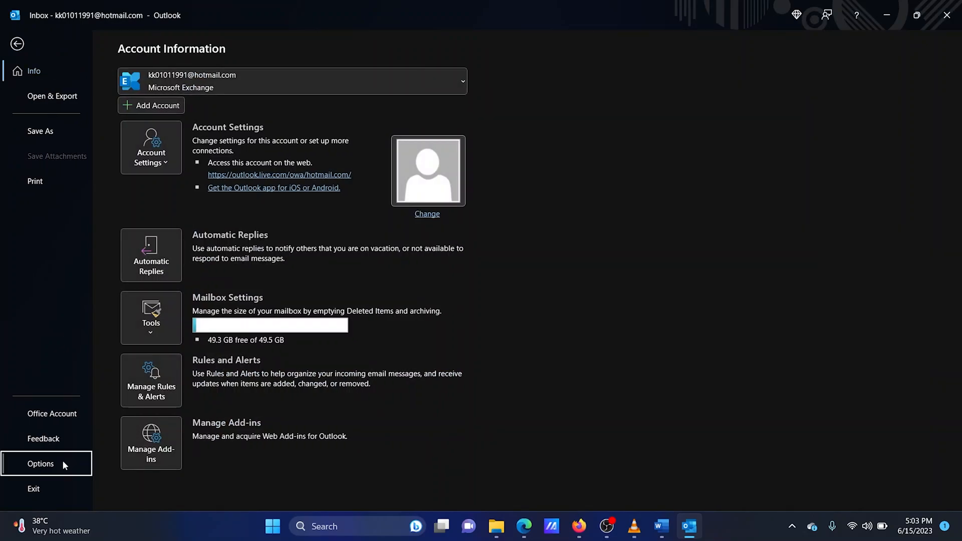
Step: In Outlook Options > General, change the Office Theme from Black to White
left_click(40, 463)
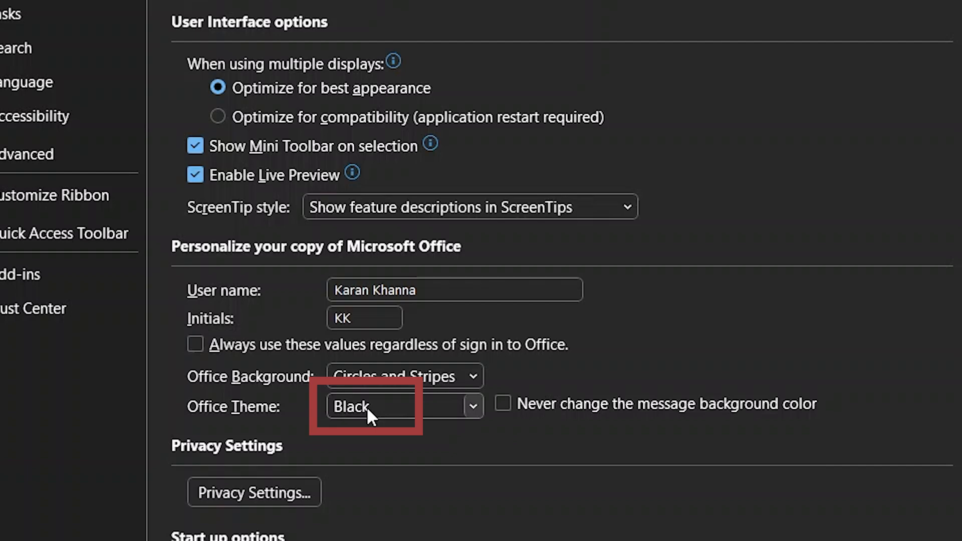
left_click(472, 407)
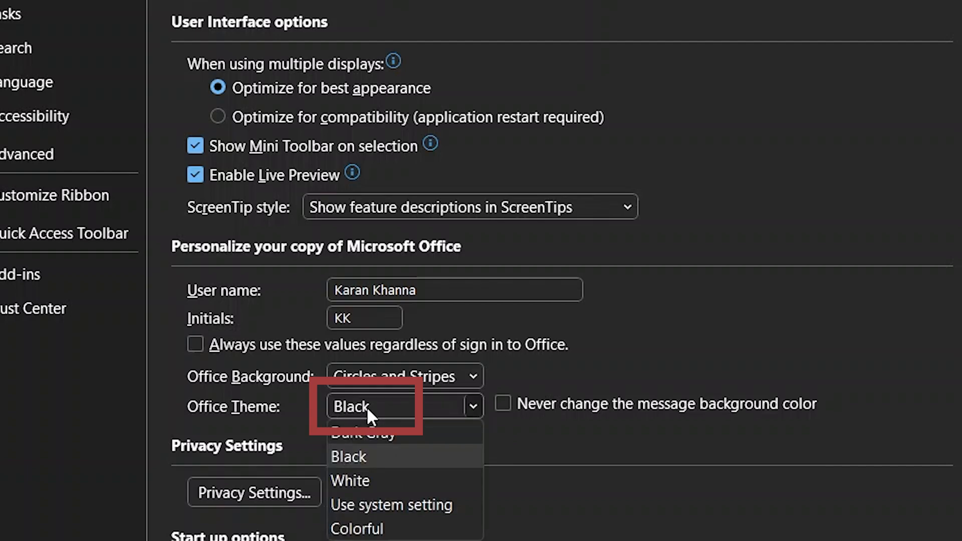
mouse_move(372, 481)
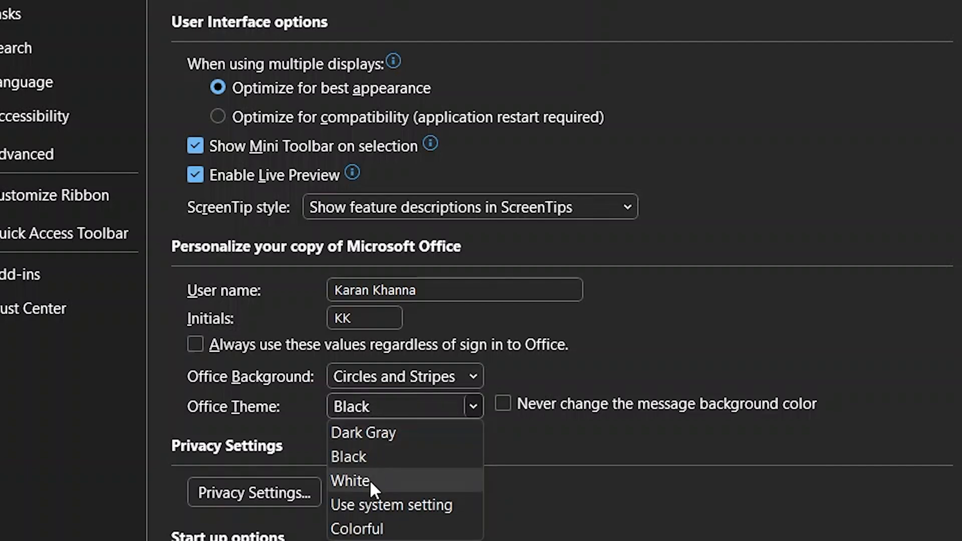
left_click(349, 480)
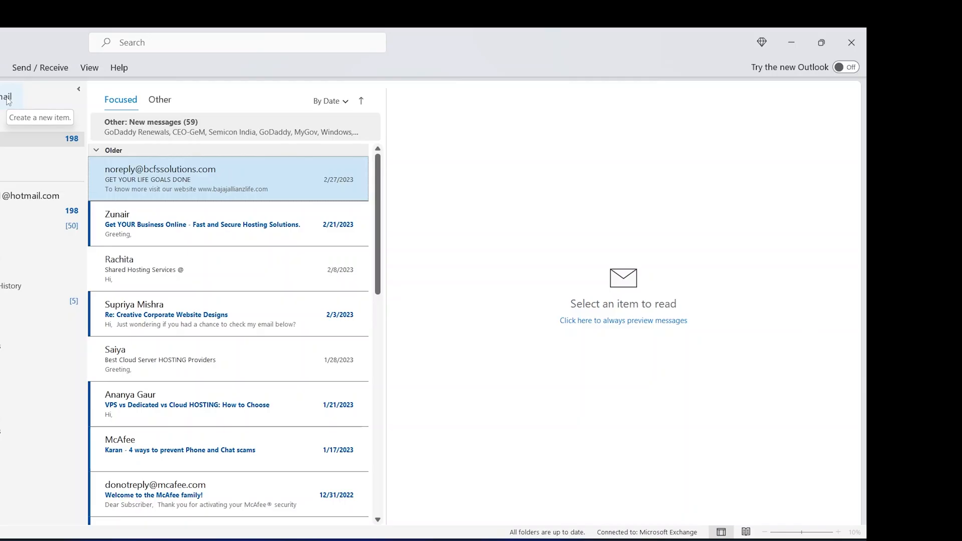
Step: Start a new email, briefly open the Options tab's Themes gallery, then open the Effects gallery
left_click(40, 117)
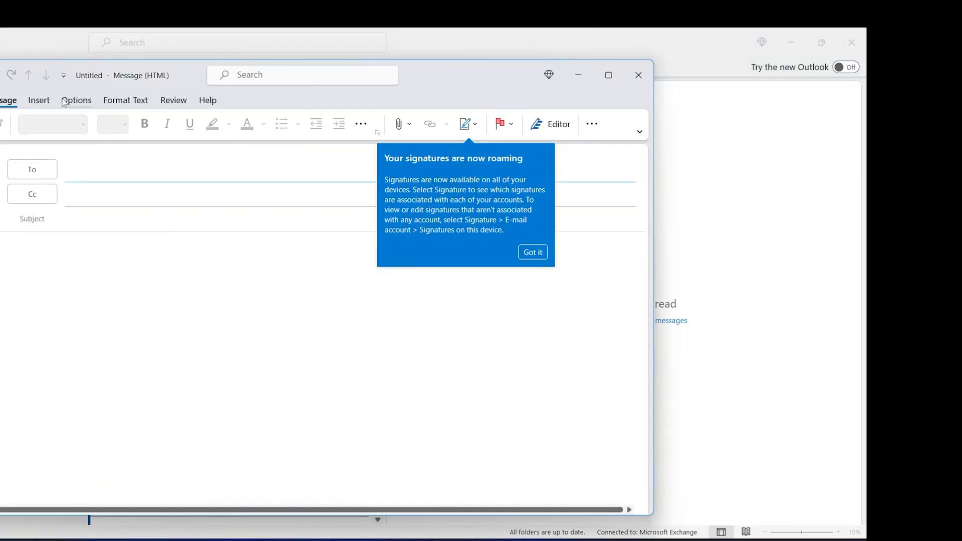
left_click(76, 100)
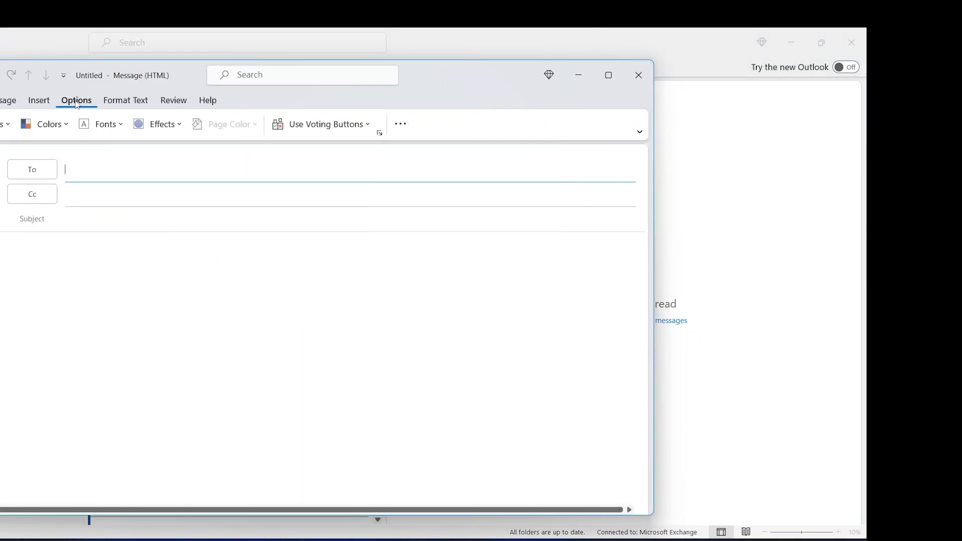
left_click(40, 106)
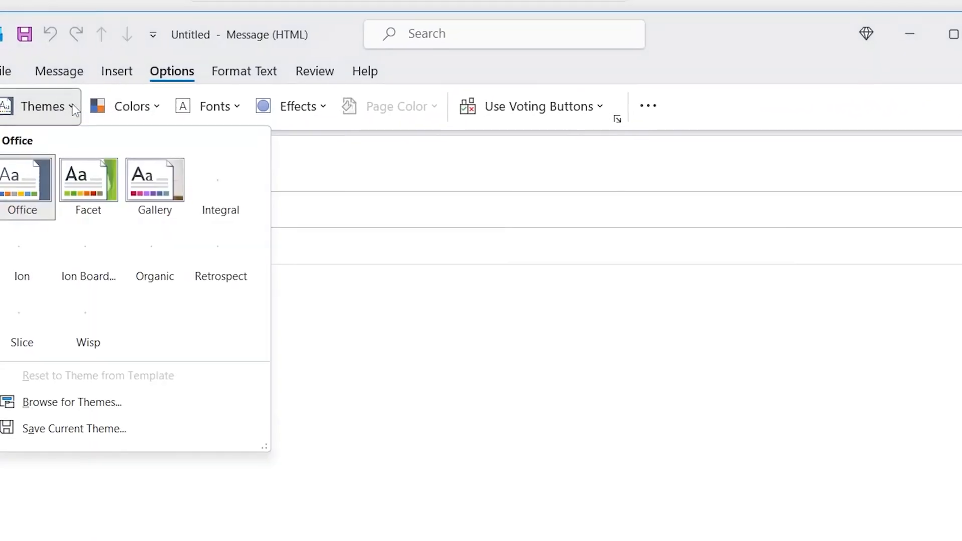
left_click(43, 106)
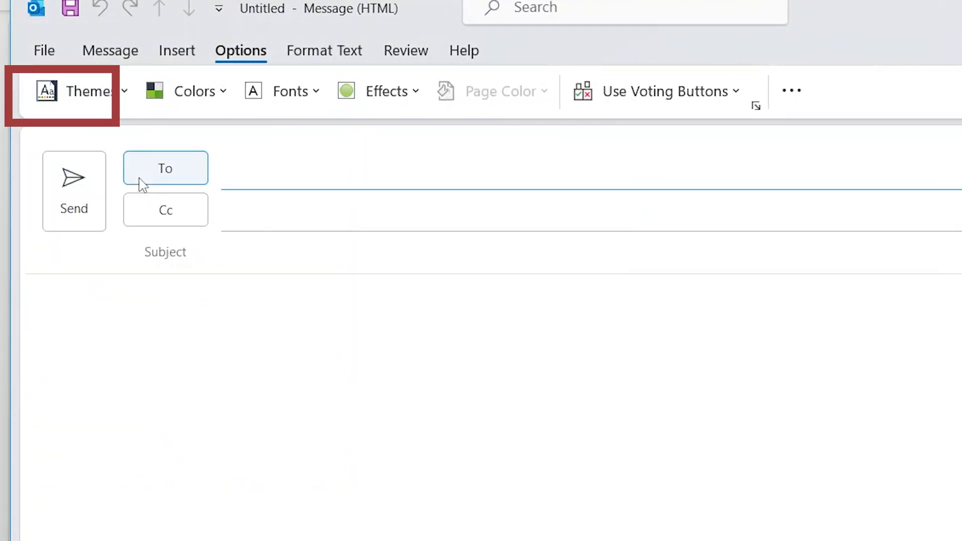
left_click(194, 91)
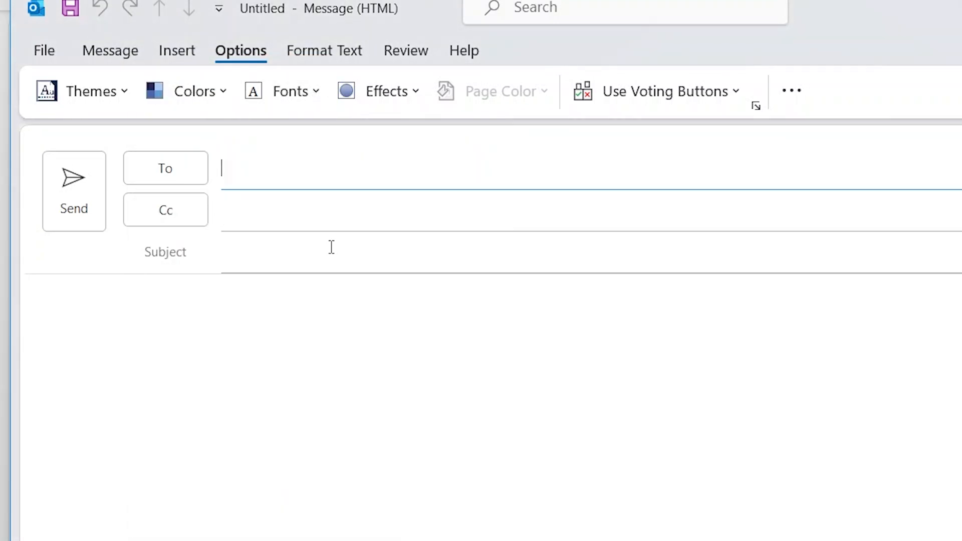
left_click(377, 91)
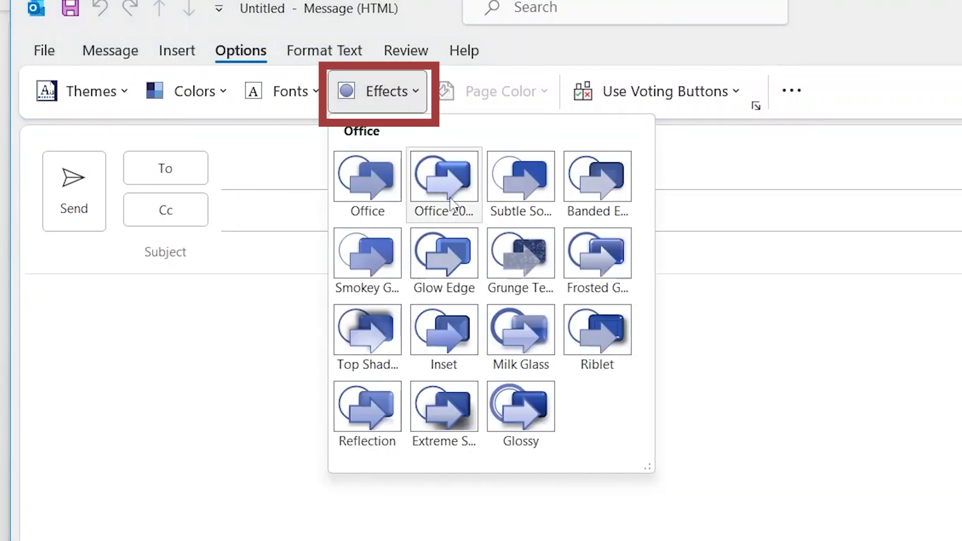